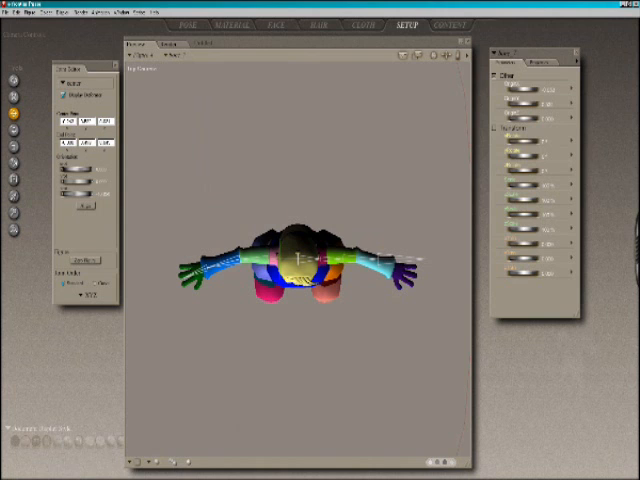
# - Change the document window camera from Top Camera to Front Camera
pyautogui.click(140, 70)
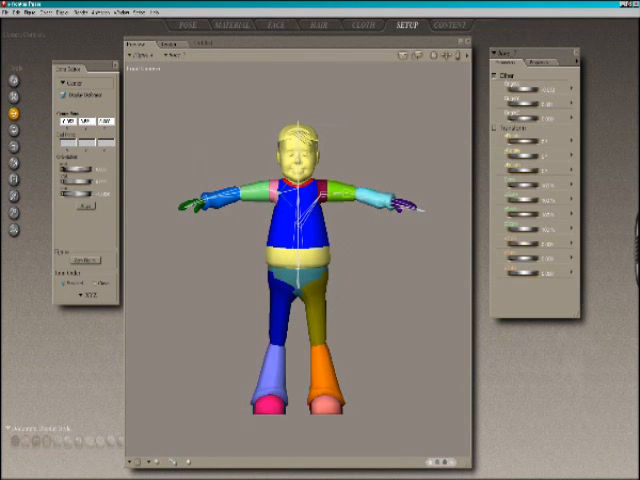
pyautogui.click(146, 42)
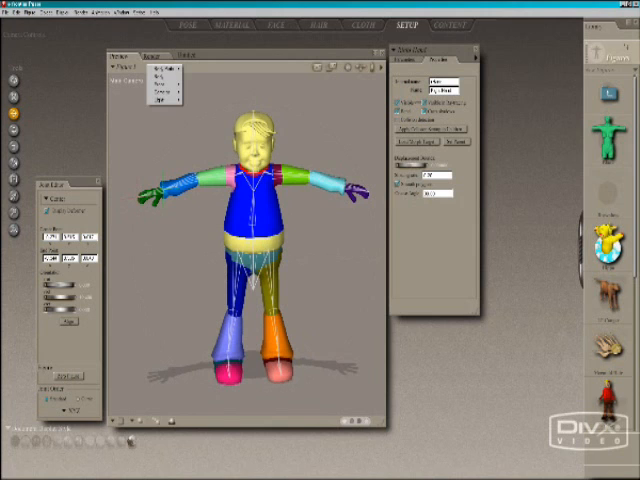
# - Pick the chest from the body part menu to name it 'chest'
pyautogui.click(165, 73)
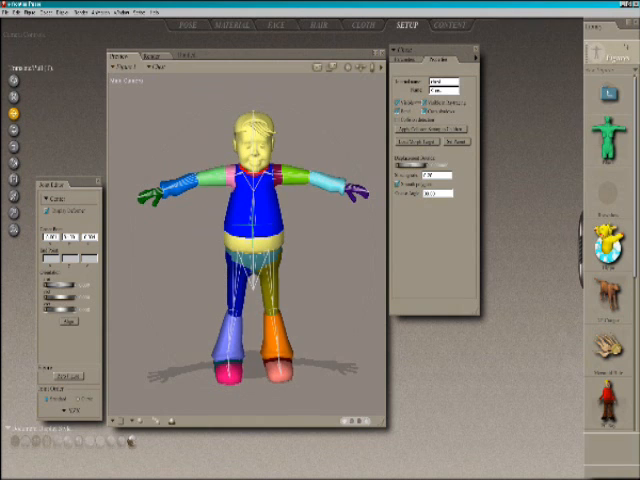
# - Select the hip body part to set its names and joint rotation order
pyautogui.click(140, 64)
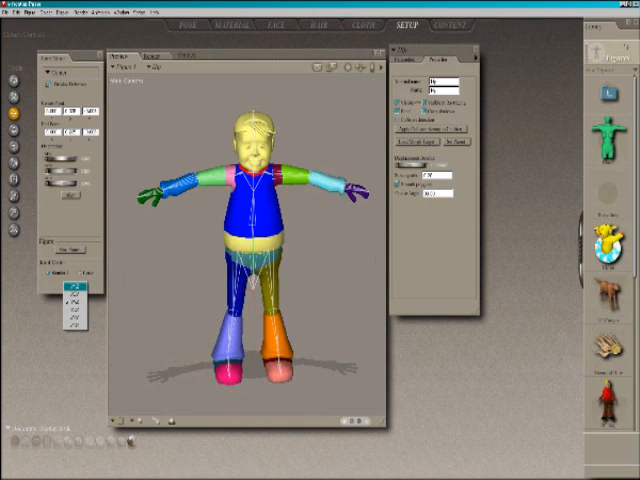
pyautogui.click(74, 299)
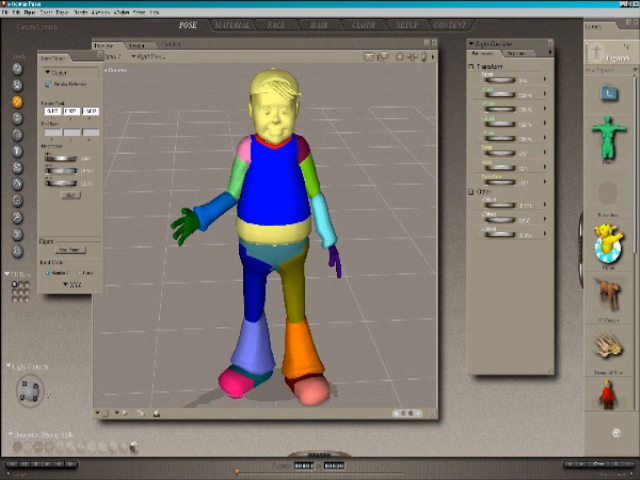
# - Scroll the figure library to reveal more figures such as the polar bear
pyautogui.scroll(-3)
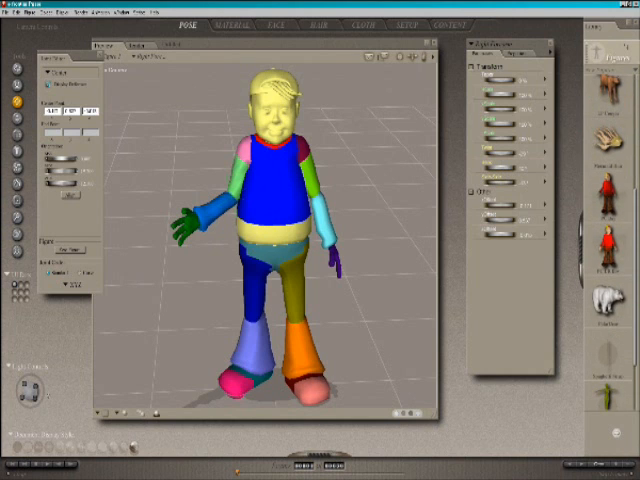